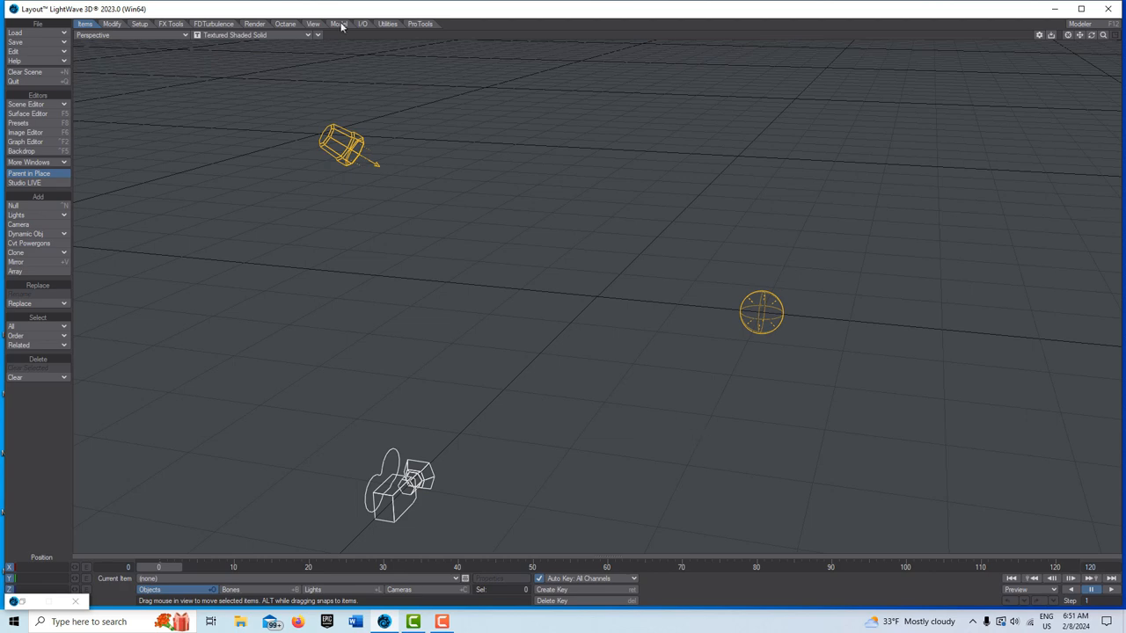
Add a Cube primitive to the scene from the Modeler Geometry tools
click(338, 25)
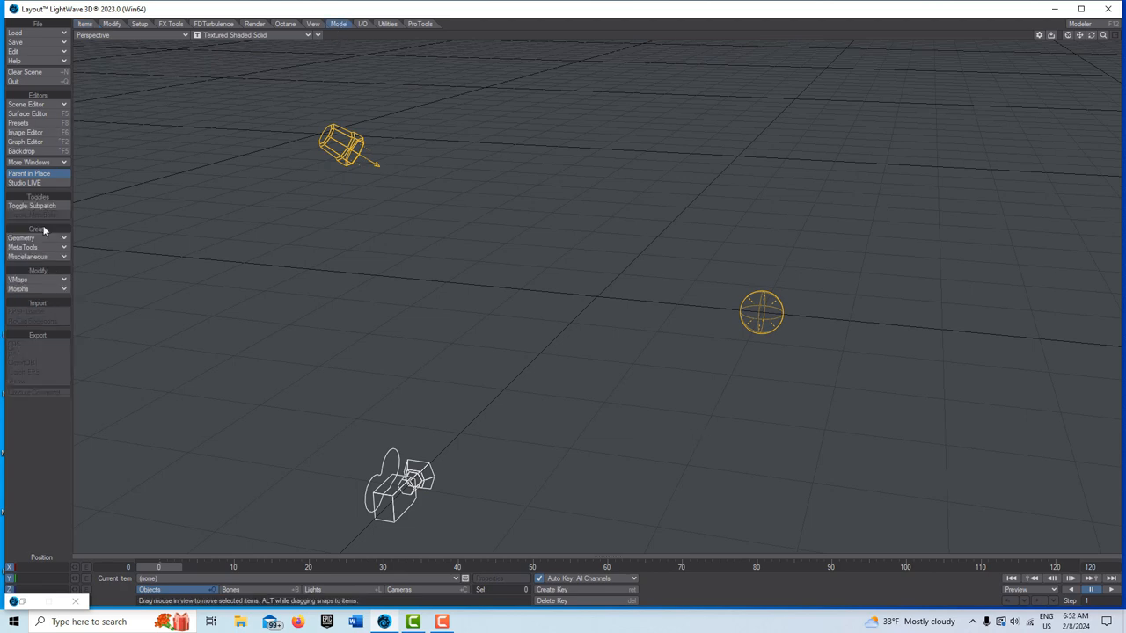
click(35, 239)
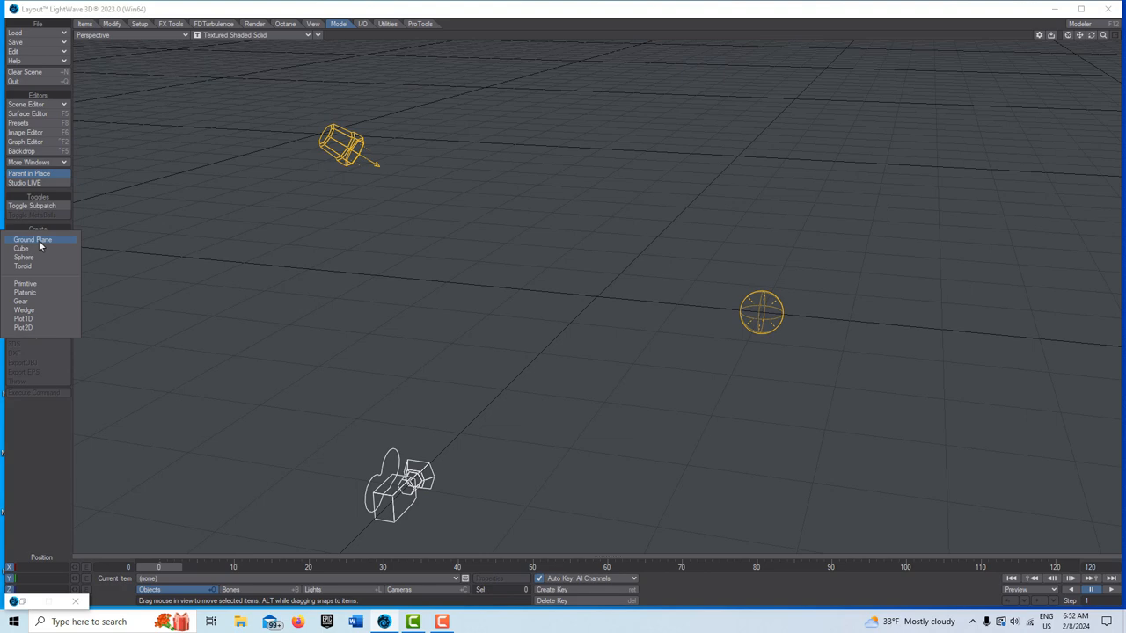
click(21, 248)
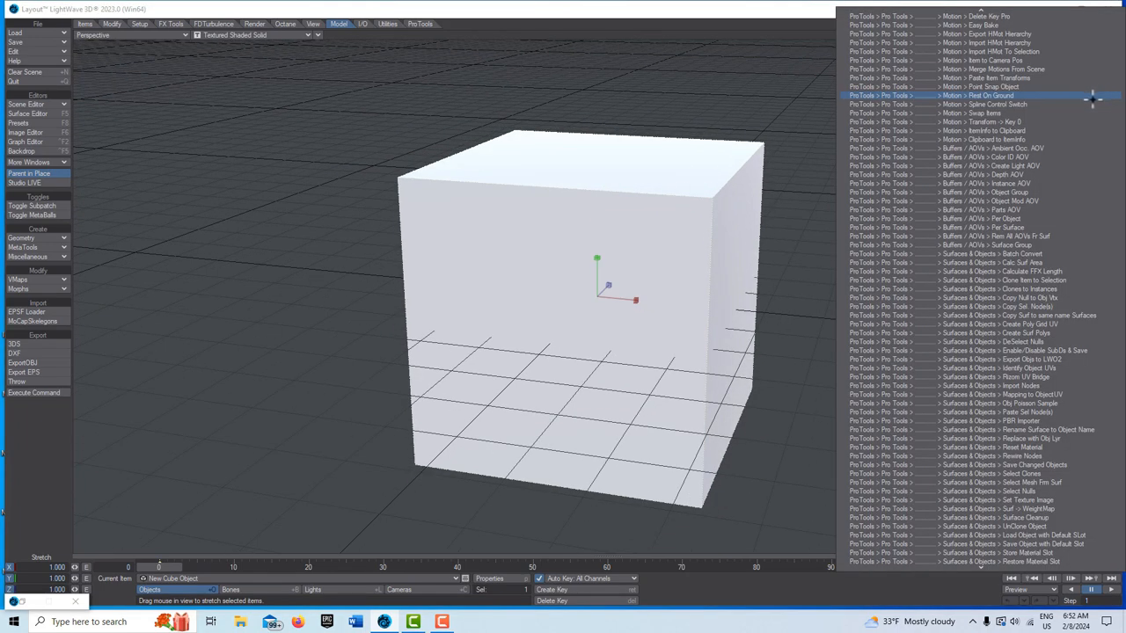
Run Rest On Ground (via command search 'rest') so the cube sits on the ground plane
text(rest)
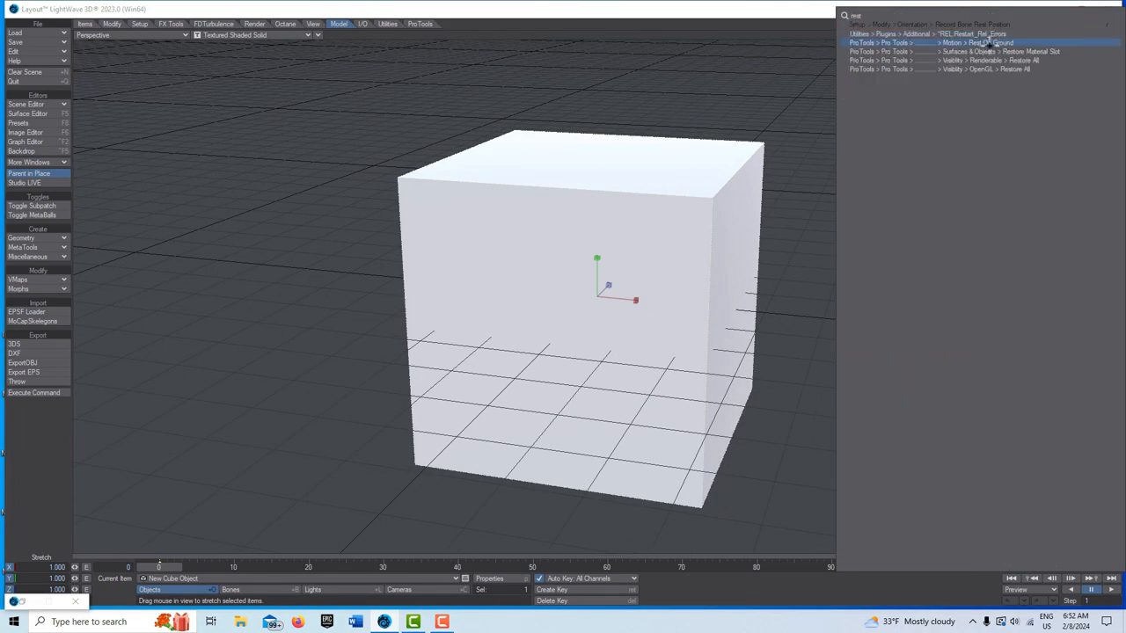
click(977, 42)
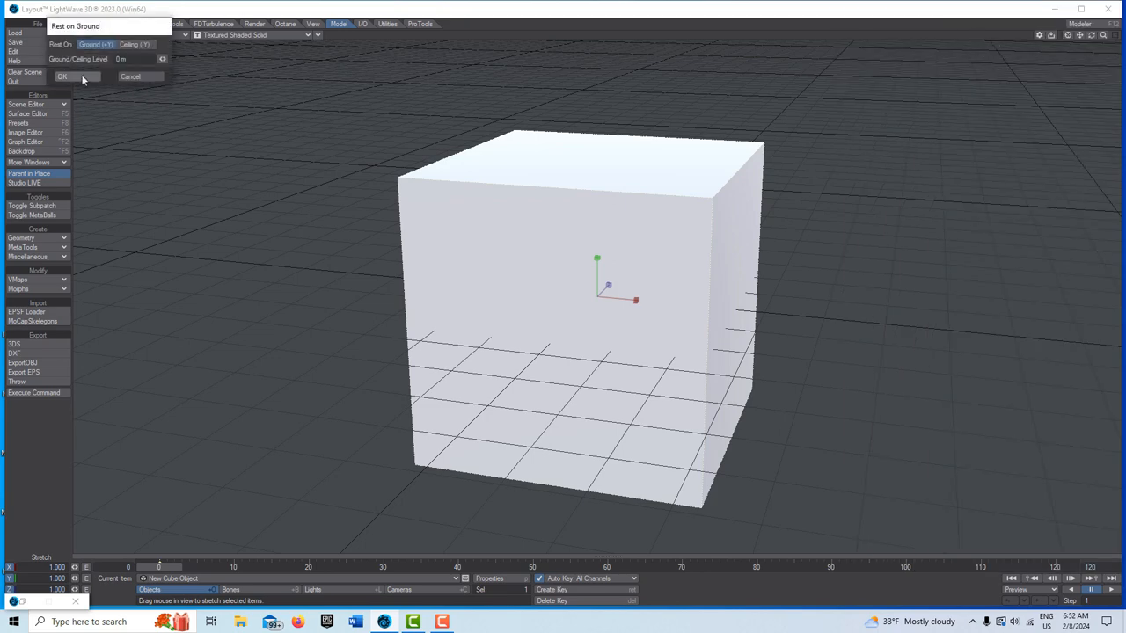
click(61, 78)
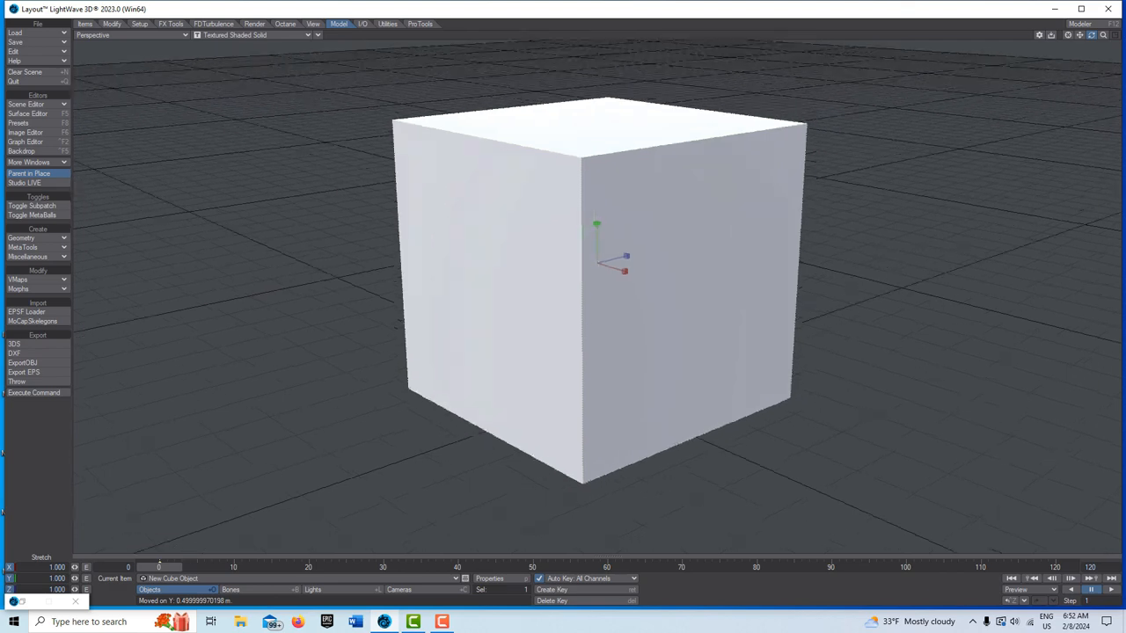
Change the scene light's type to Ambient in Light Properties
click(313, 589)
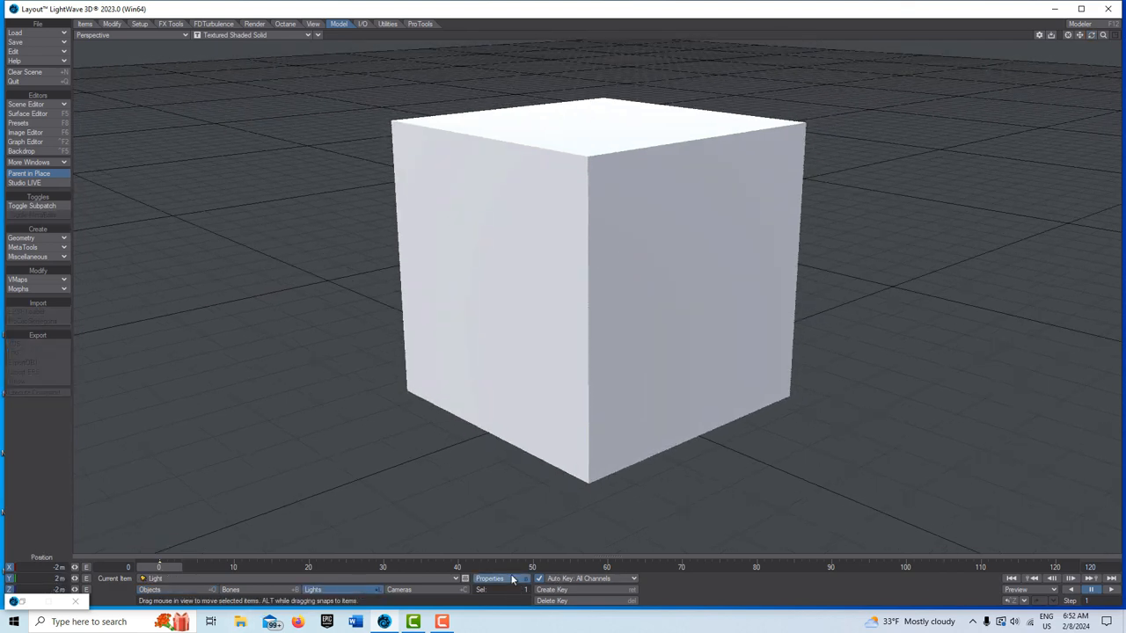
click(490, 579)
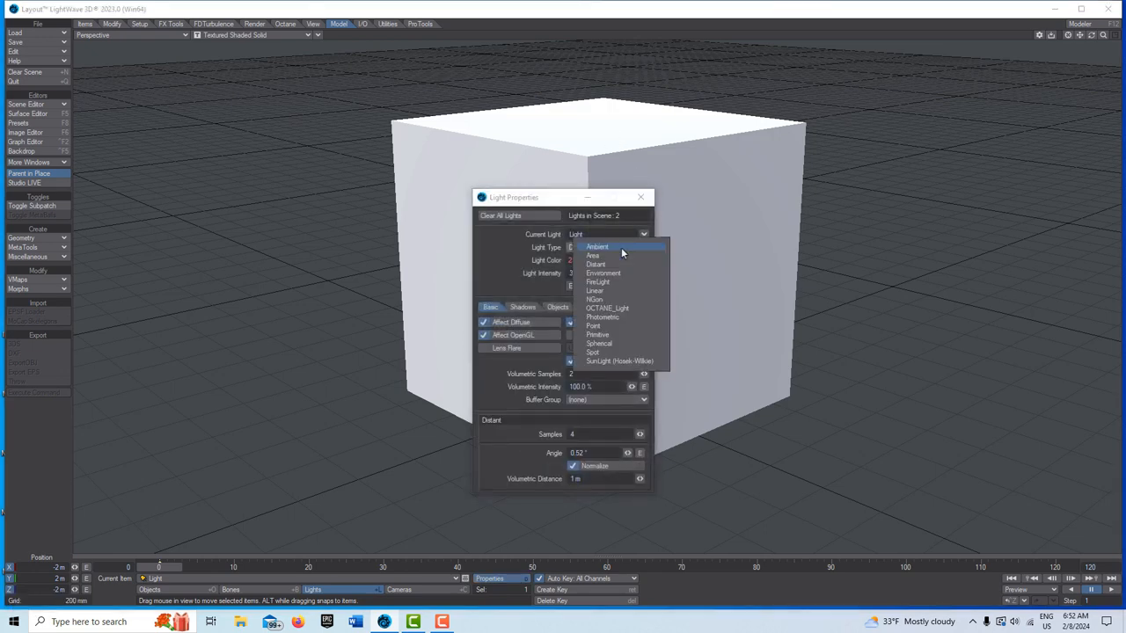
click(596, 246)
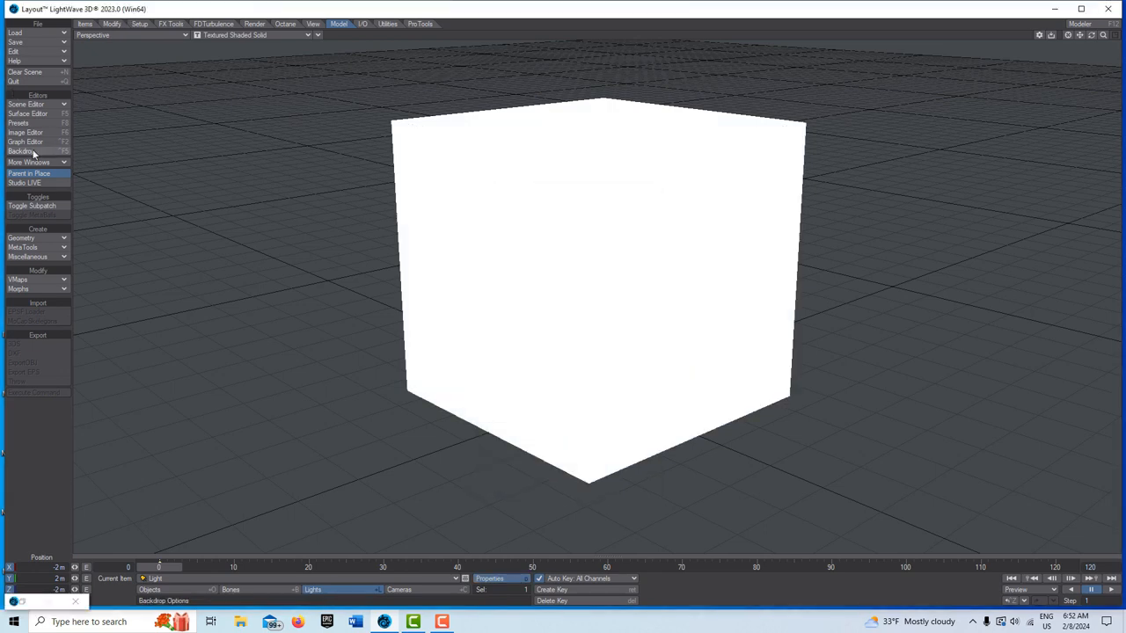
Add a Procedural node in the cube surface's node graph
click(26, 113)
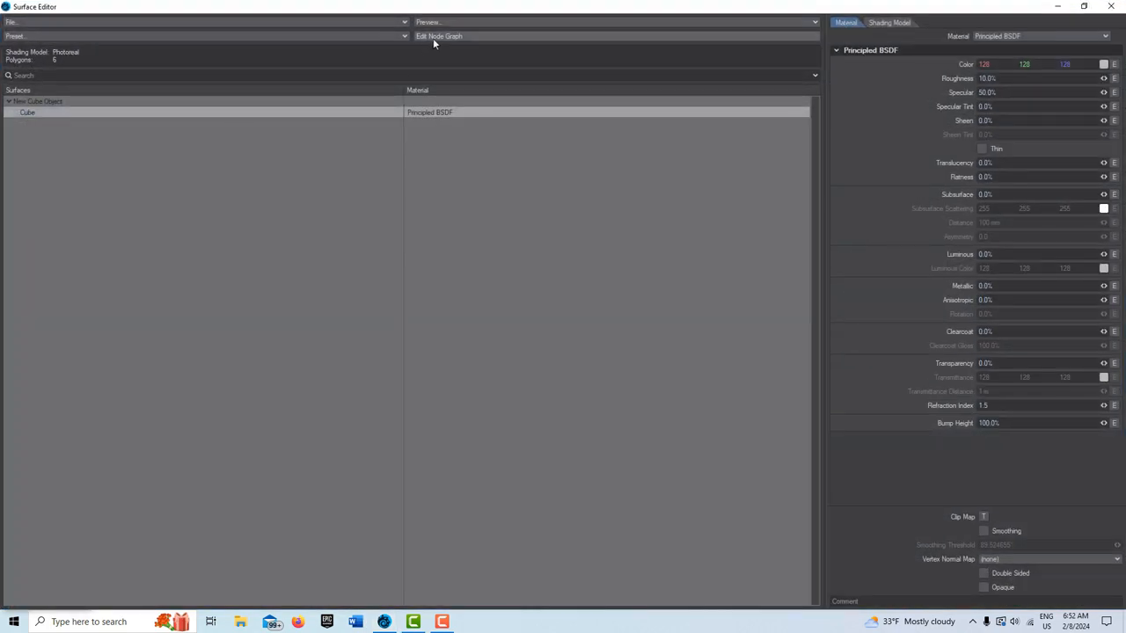
click(440, 35)
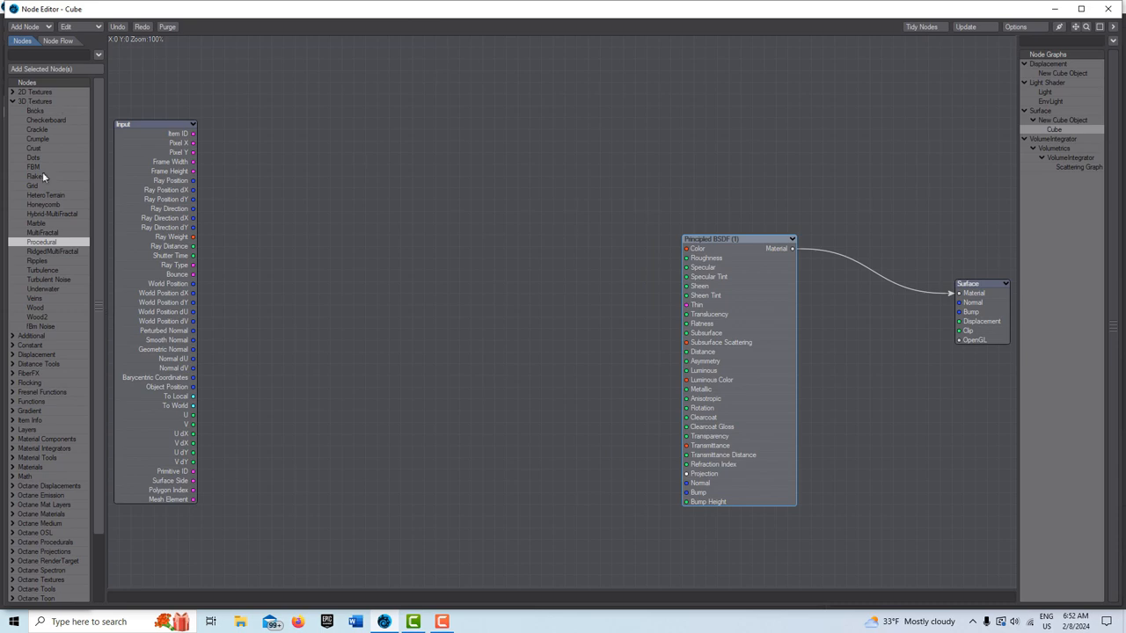
click(42, 243)
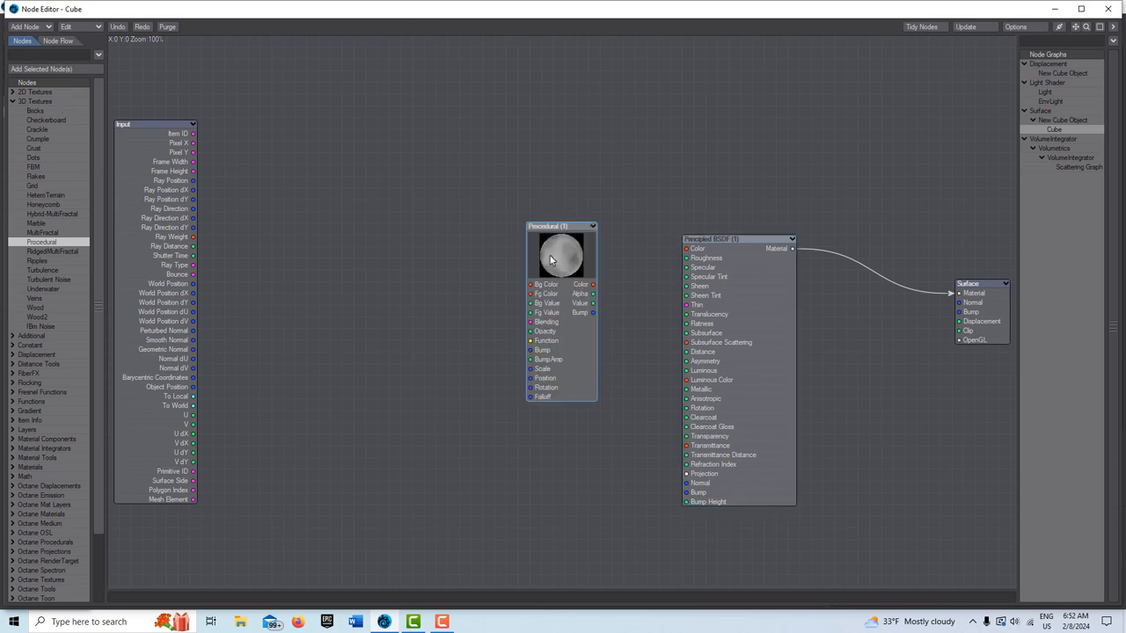
Set the procedural node to Dented with a red background colour, wired to colour and bump
double_click(561, 255)
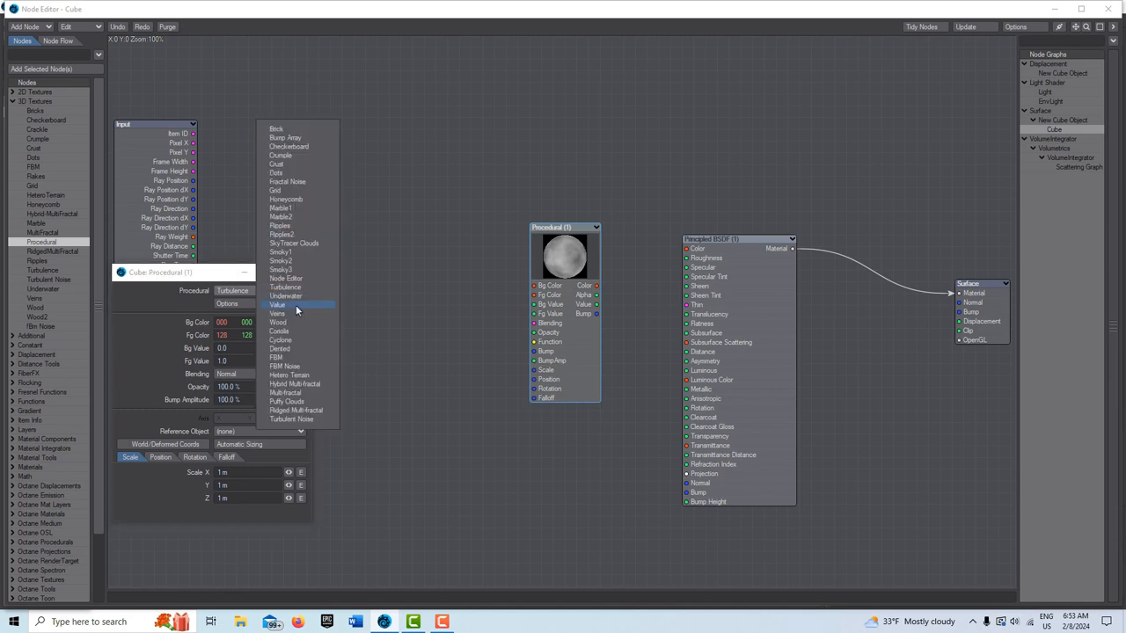
click(279, 349)
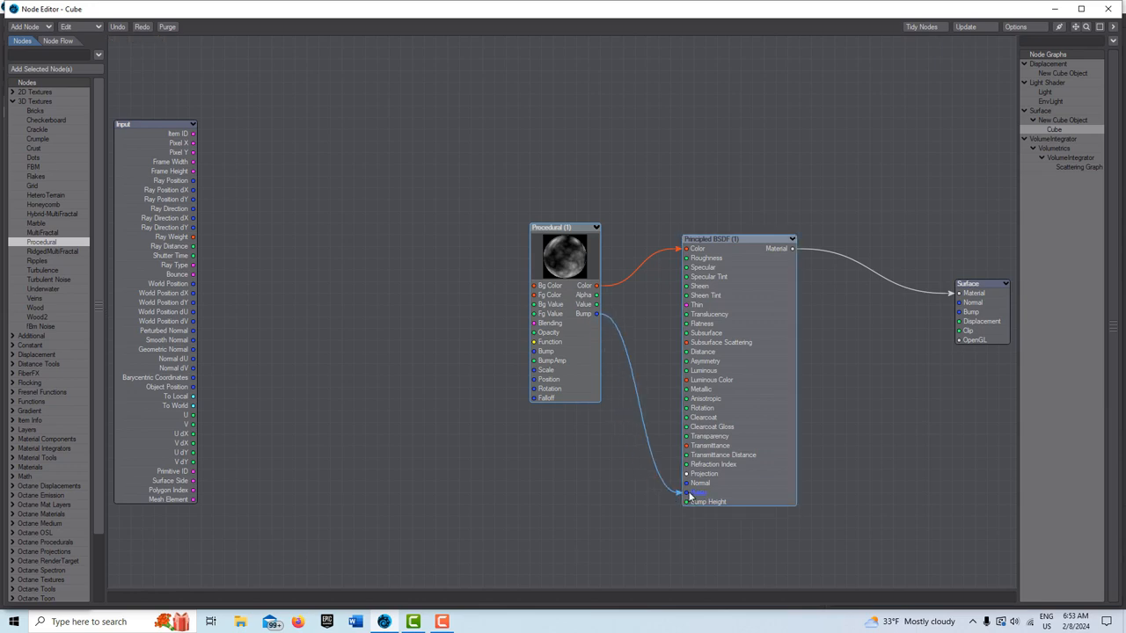
double_click(565, 255)
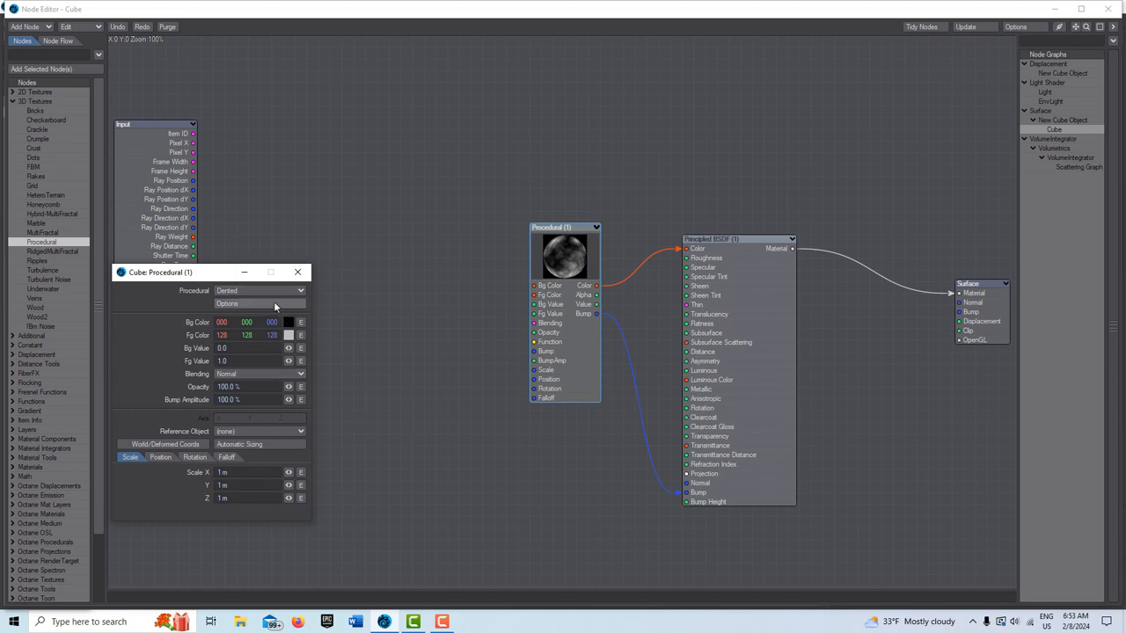
Put an envelope on the Dented Scale channel with the frame 0 key at 0.0
click(259, 302)
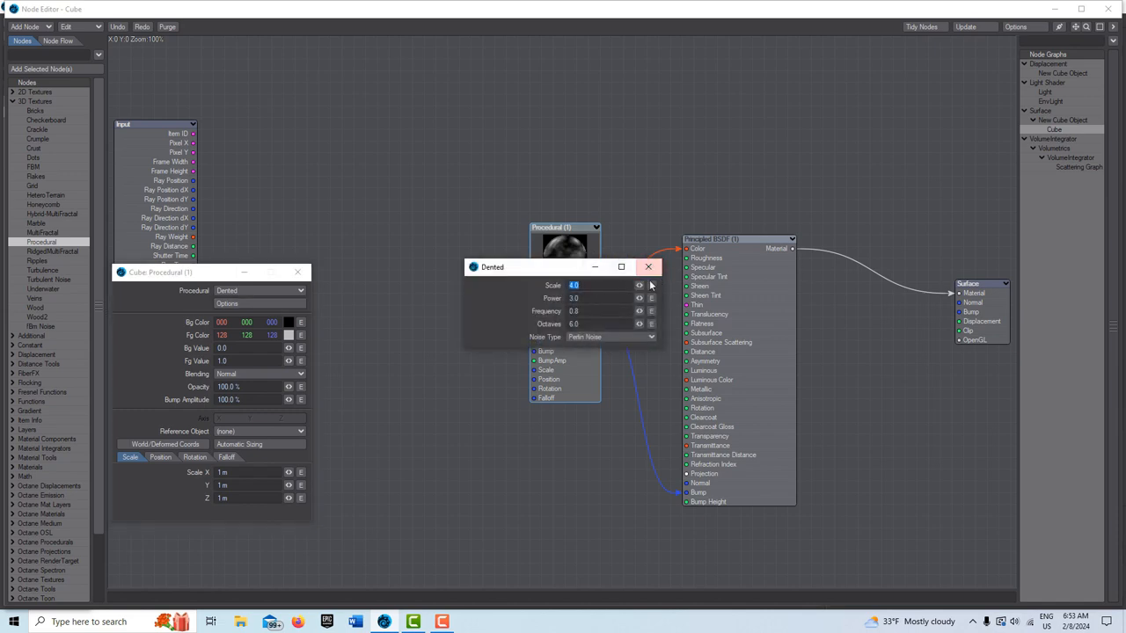
click(651, 285)
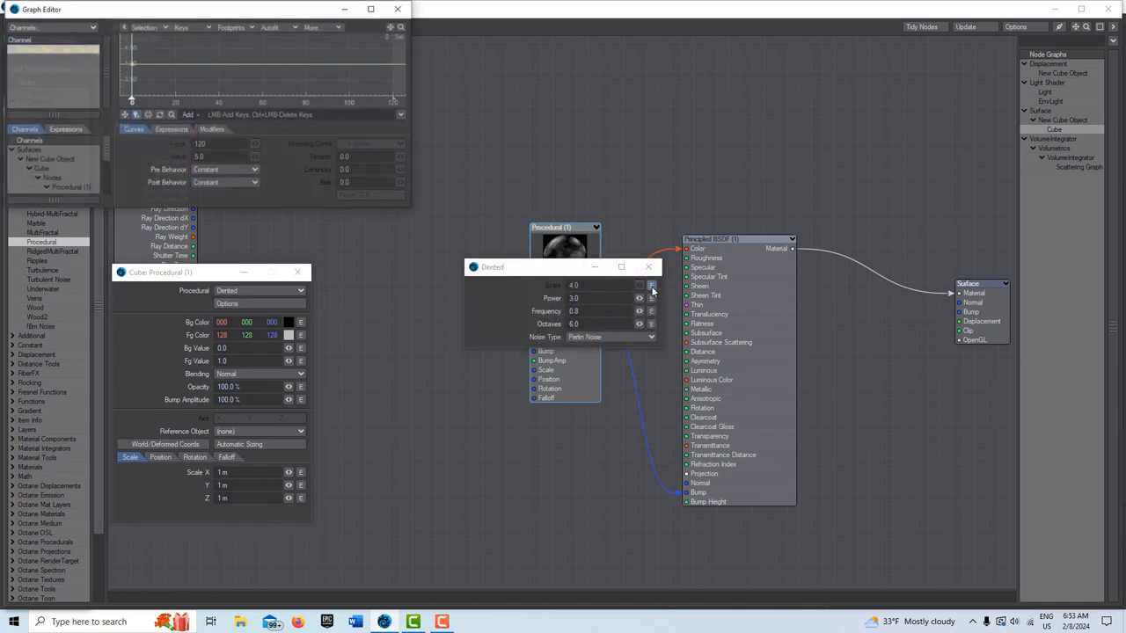
click(370, 9)
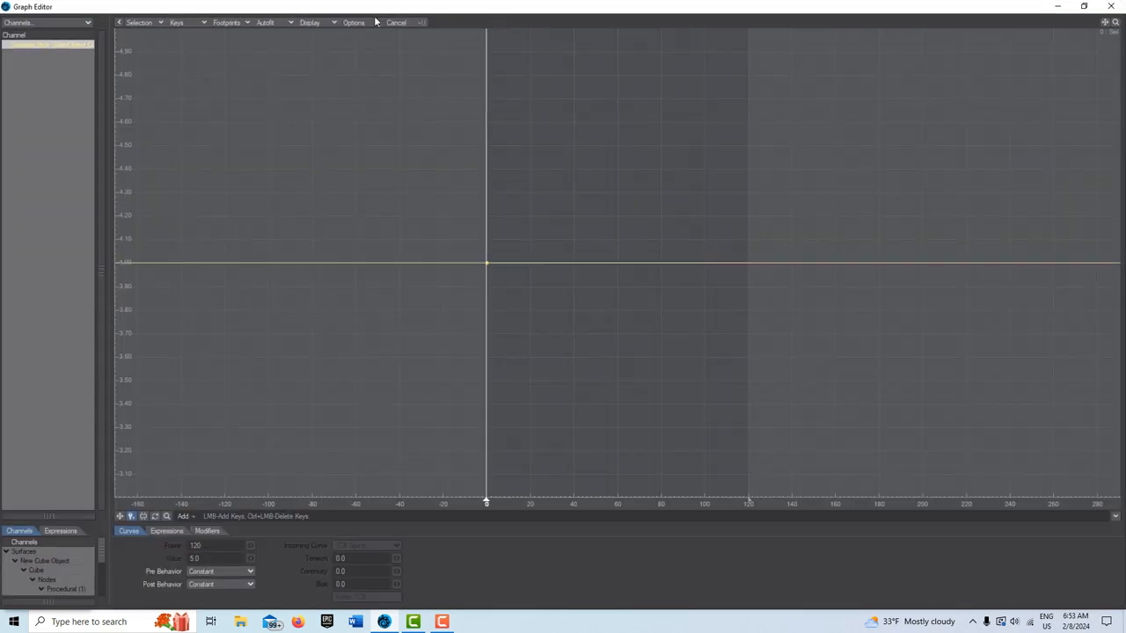
mouse_move(384, 363)
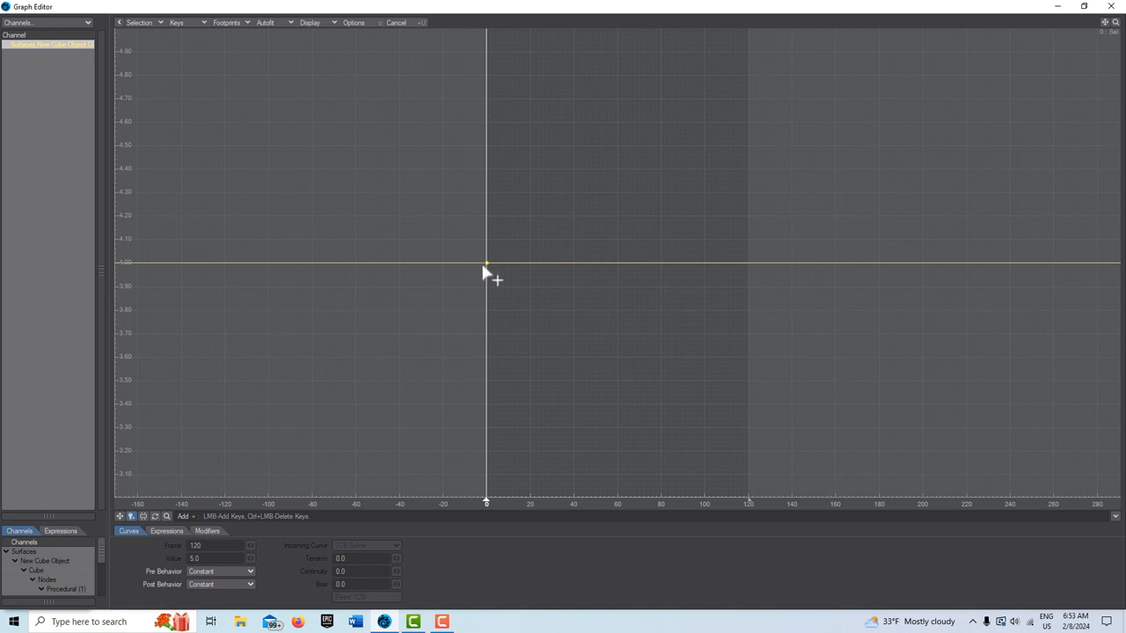
click(119, 517)
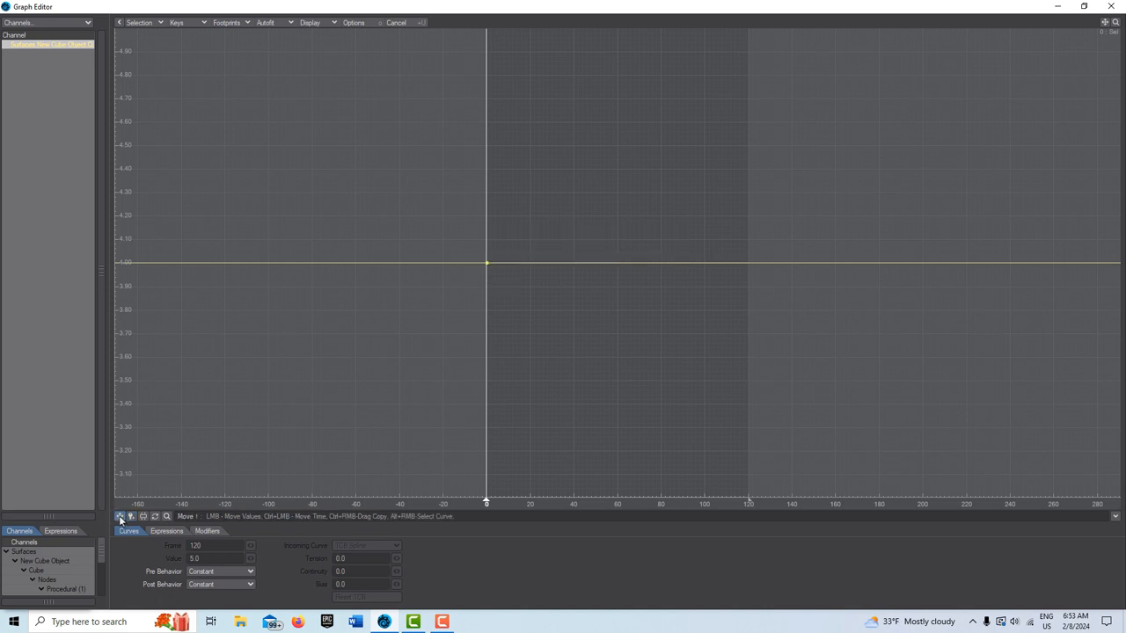
mouse_move(486, 264)
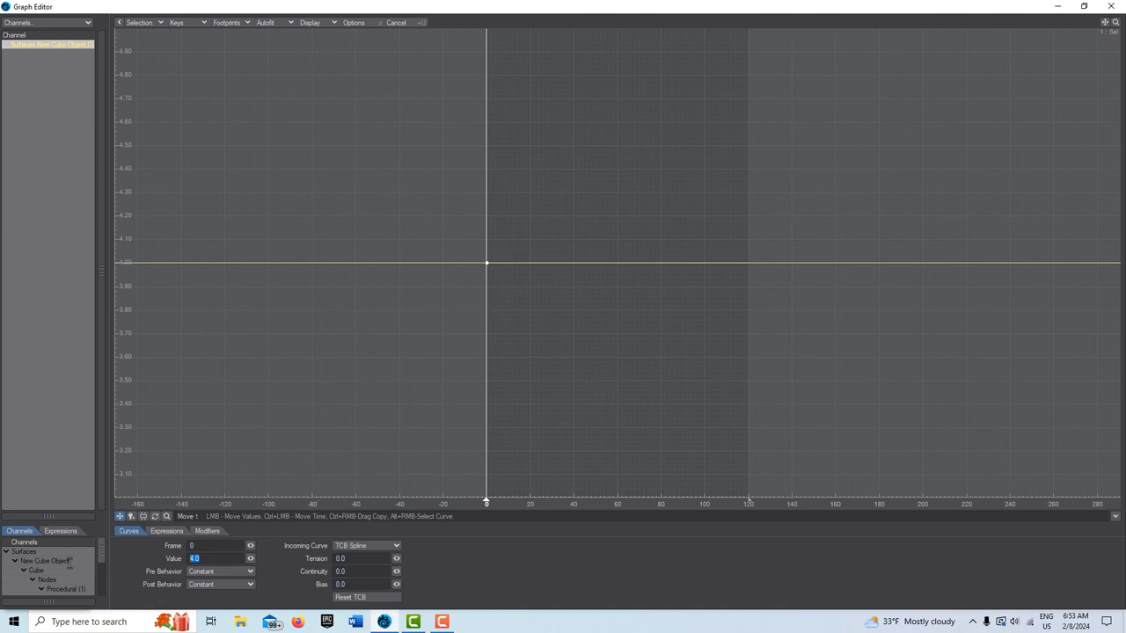
text(0.0)
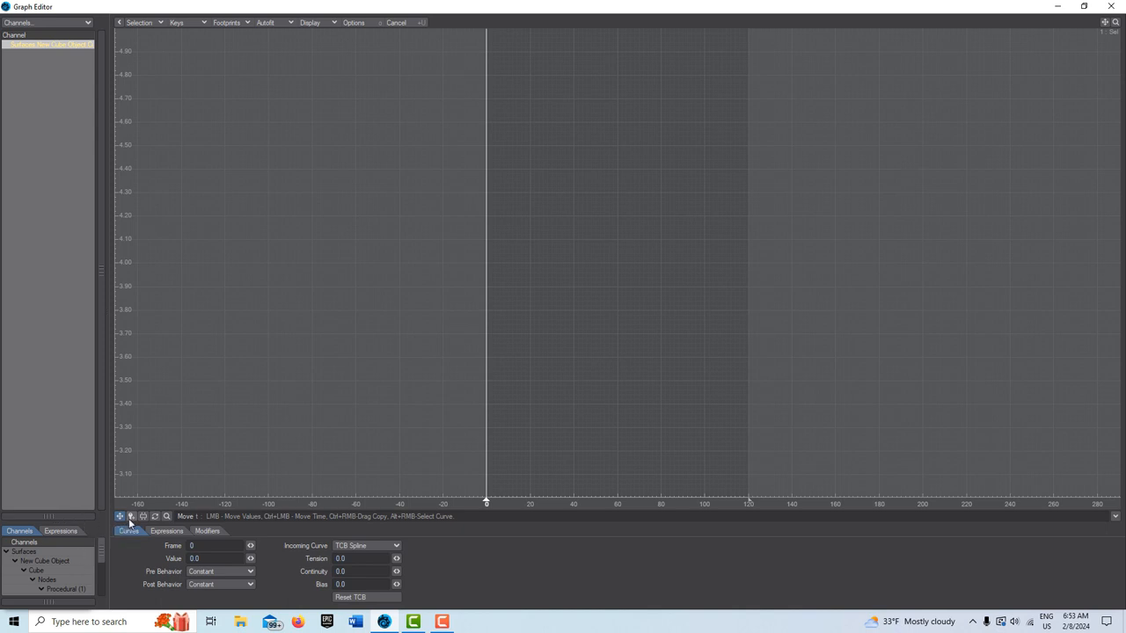
Add a key at frame 120 with value 4.0
click(649, 253)
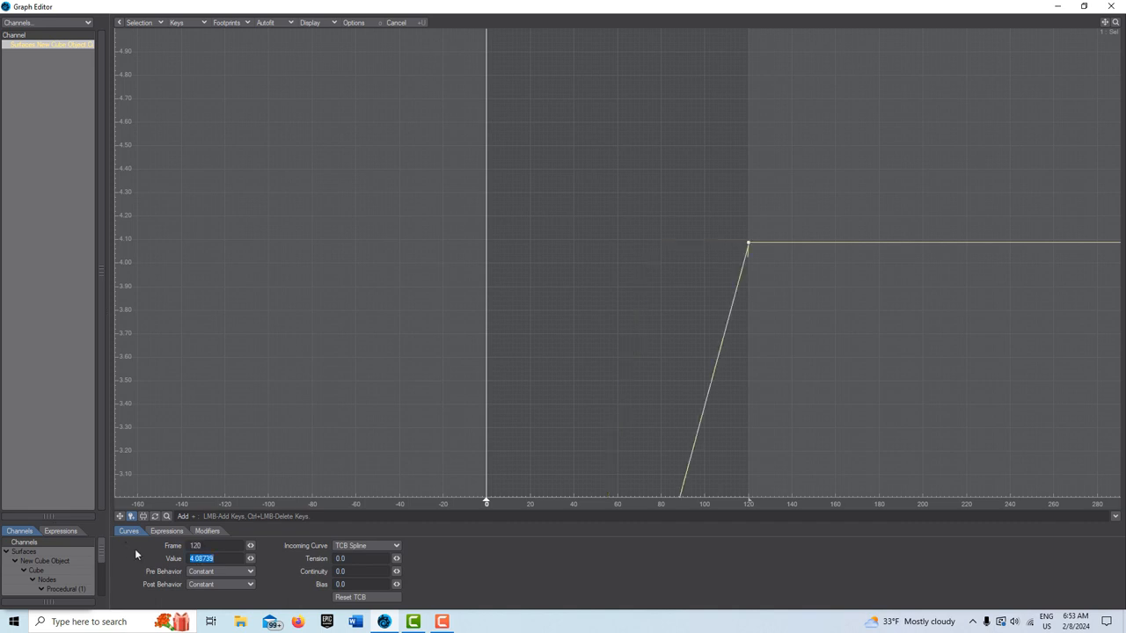
text(4.0)
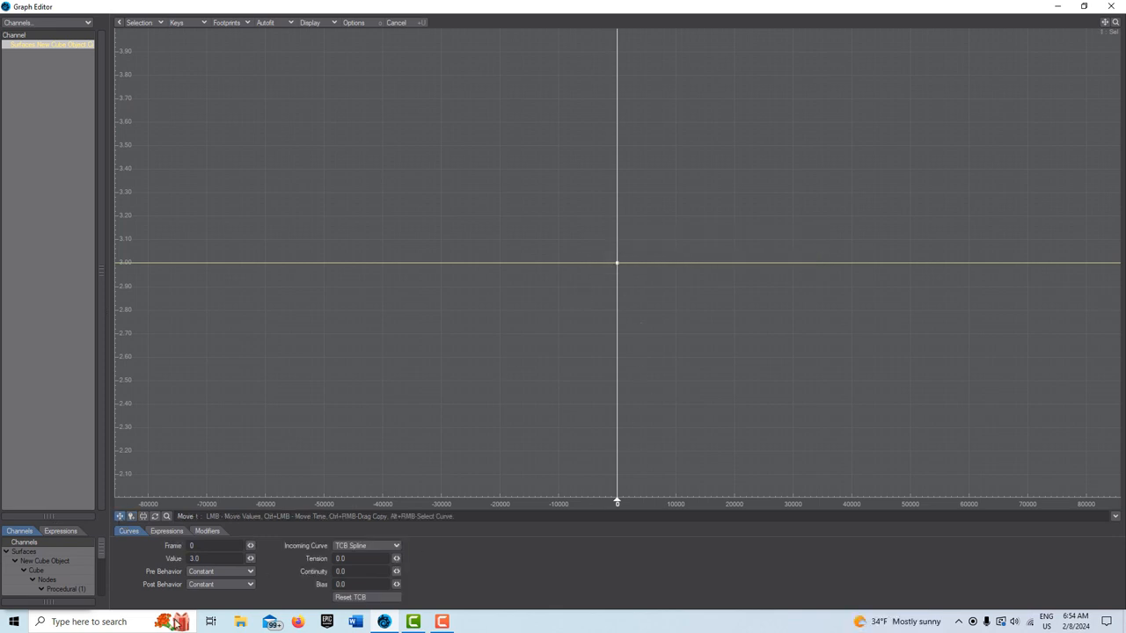
Key the next Dented channel from 0.0 at frame 0 to 5.0 at frame 120
triple_click(211, 560)
text(0)
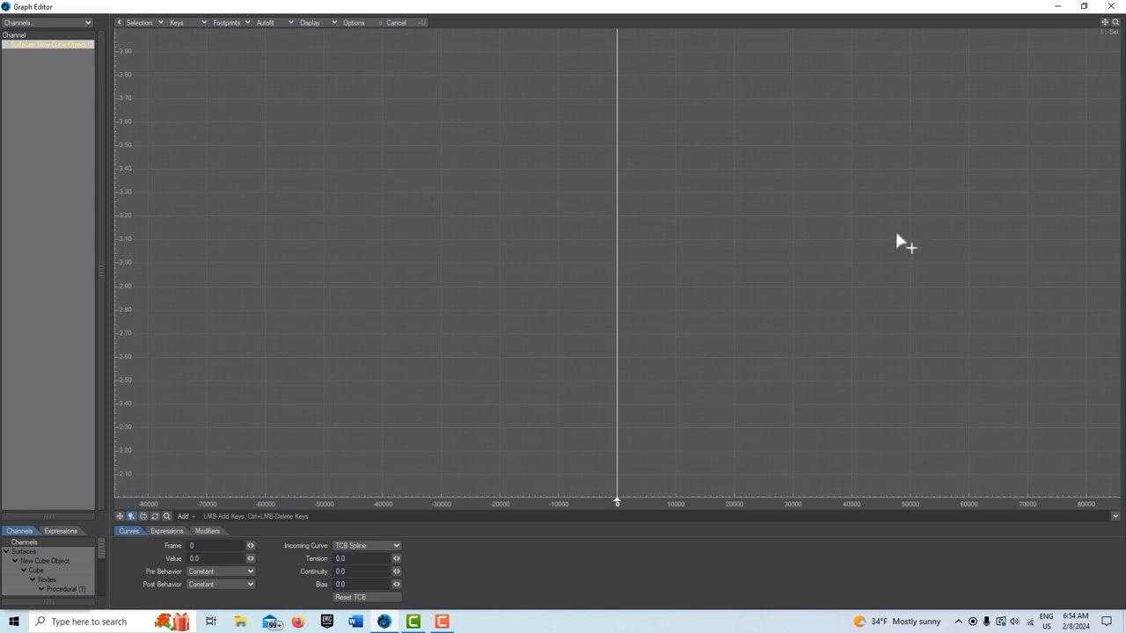
click(897, 236)
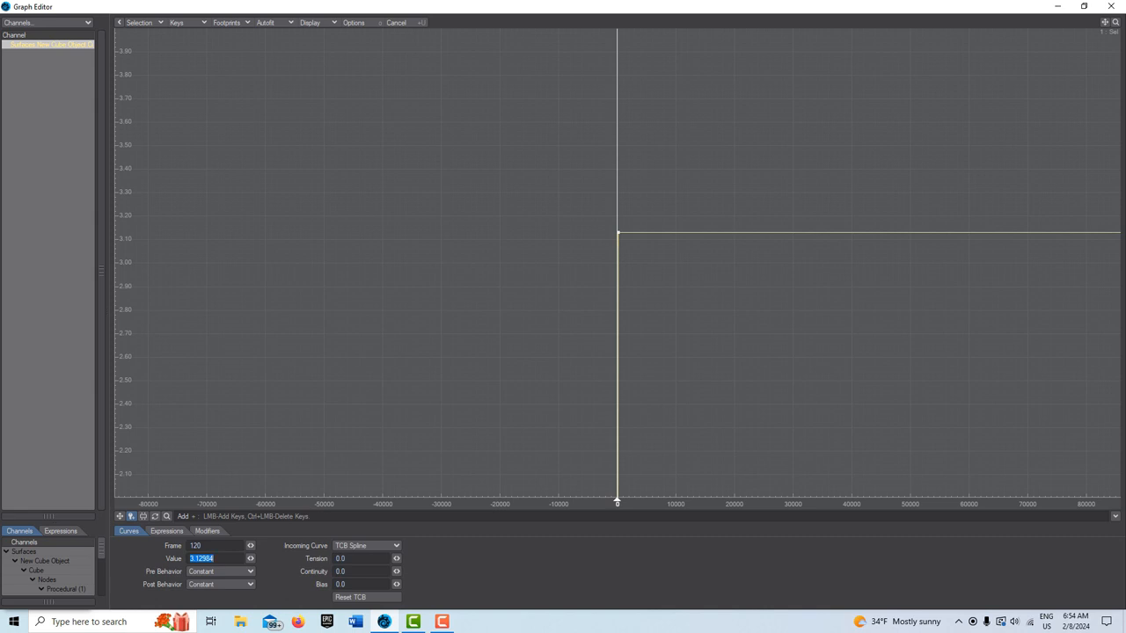
text(5.0)
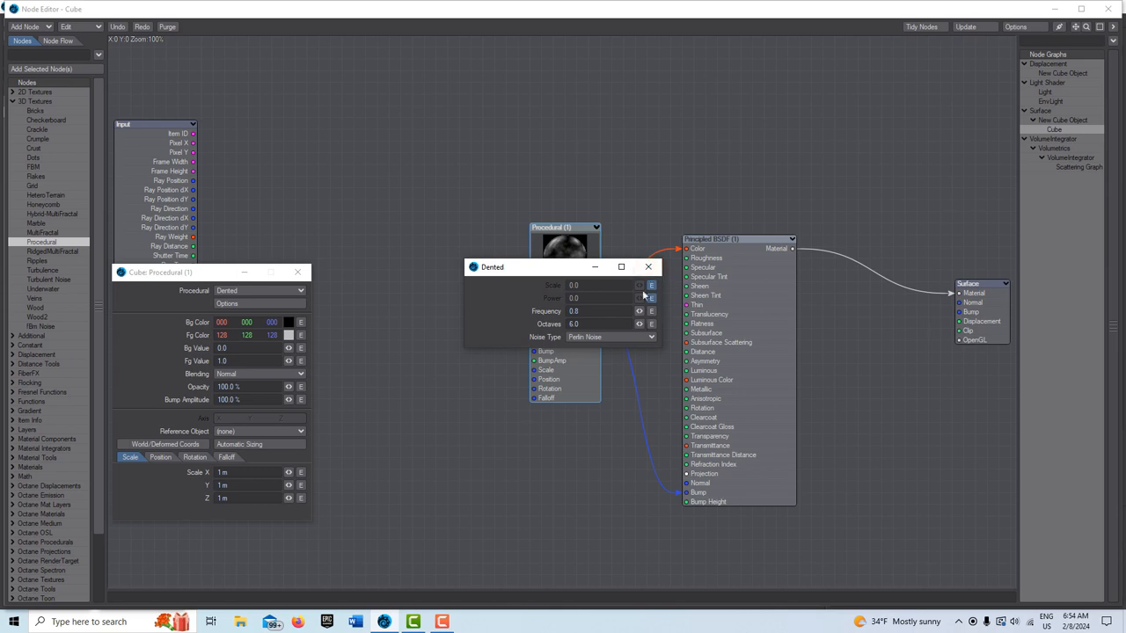
Switch the viewport to VPR to see the cube's grey dented texture rendered live
click(647, 268)
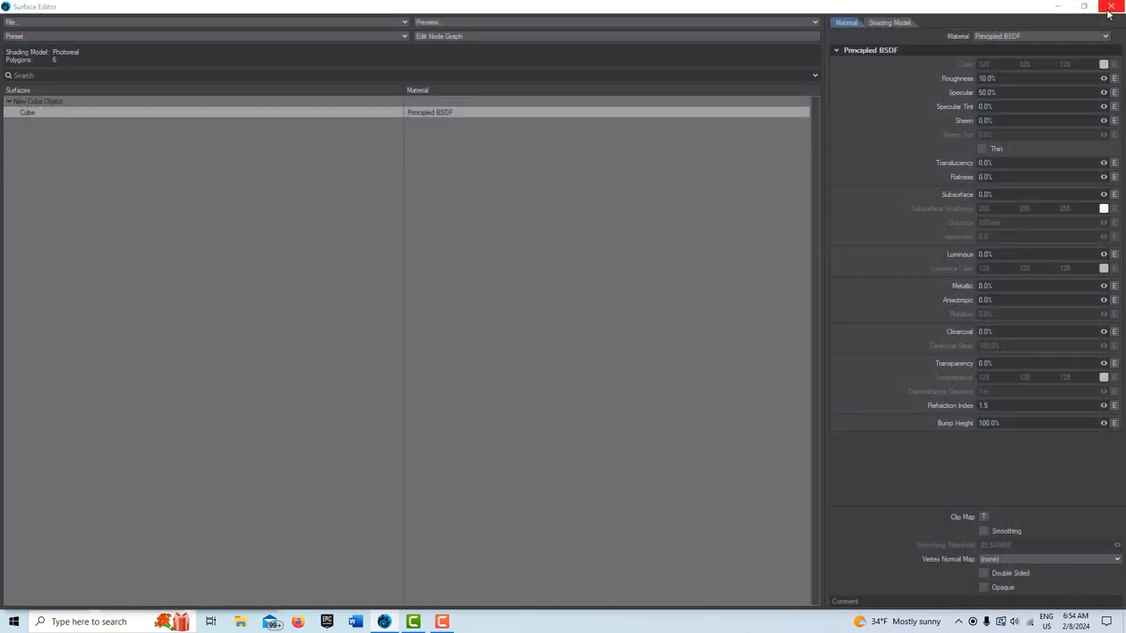
click(1110, 7)
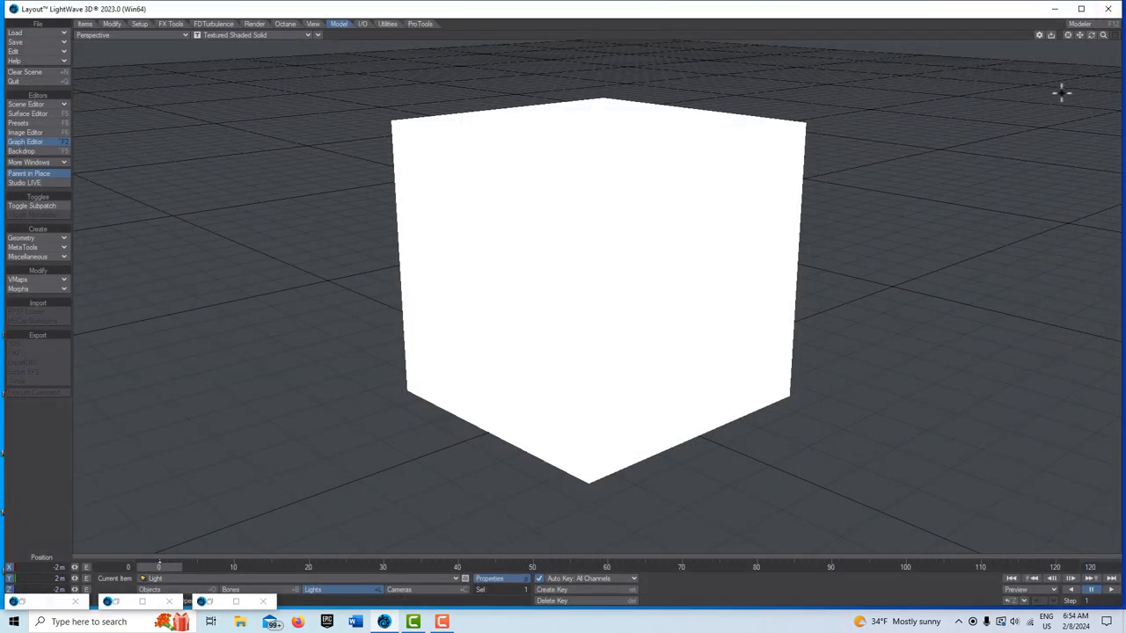
mouse_move(321, 39)
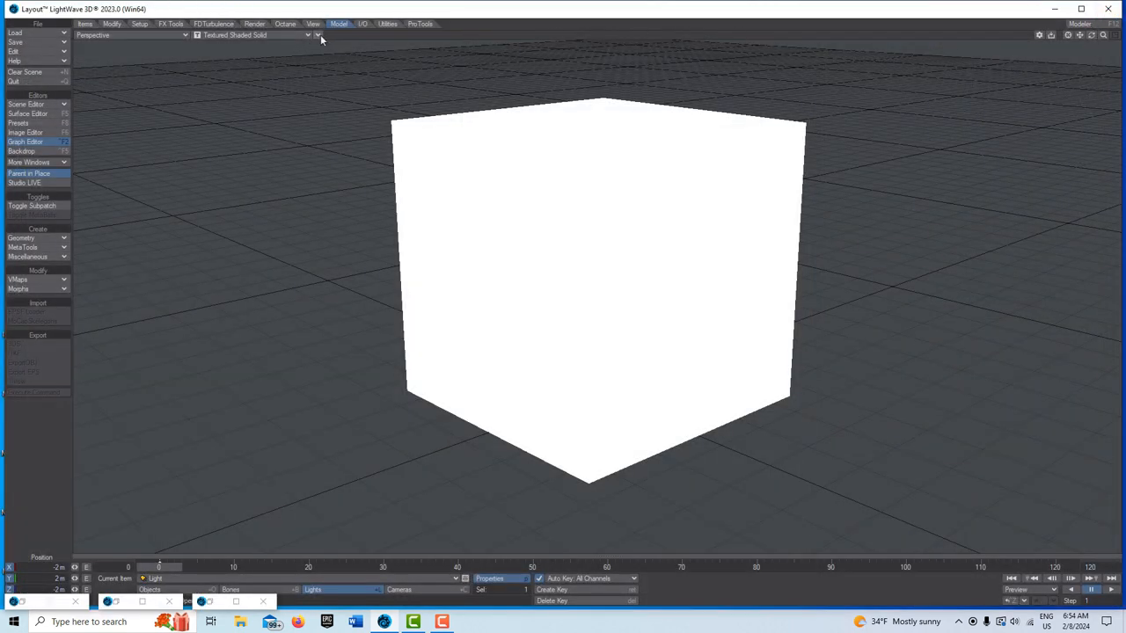
click(313, 25)
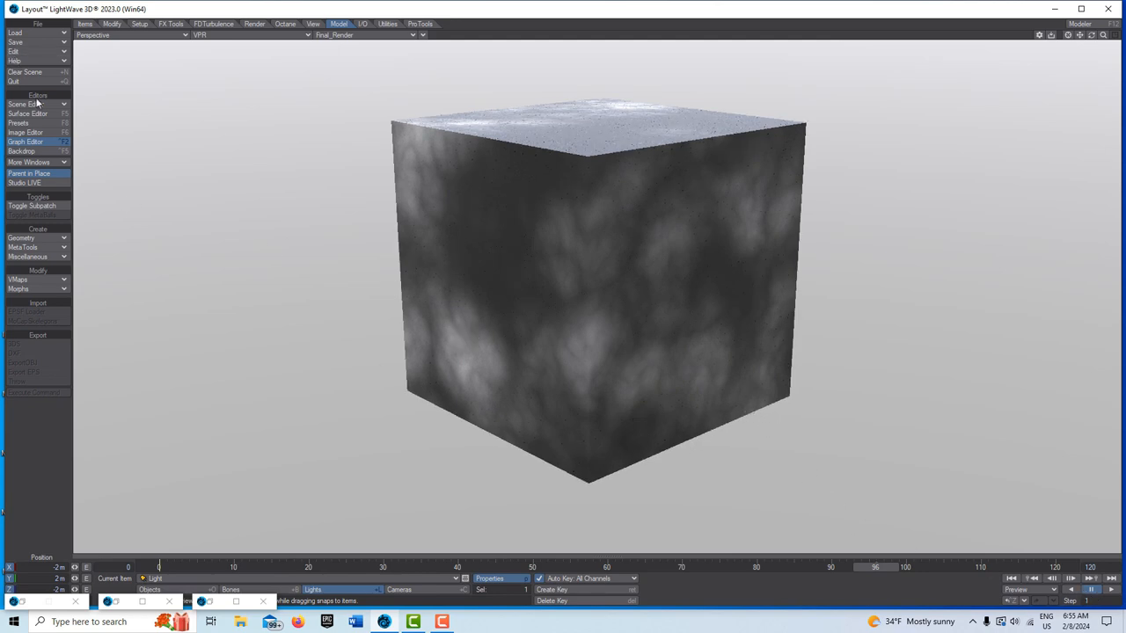
click(25, 112)
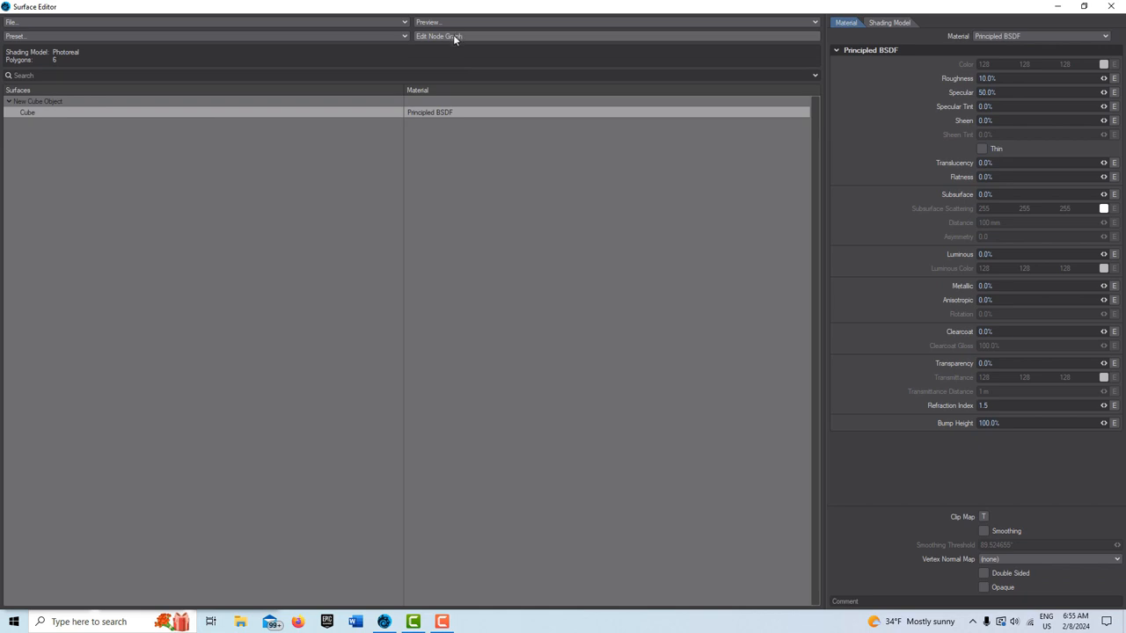
Set the Dented foreground colour to red and scrub to a later frame to see it spread
click(439, 35)
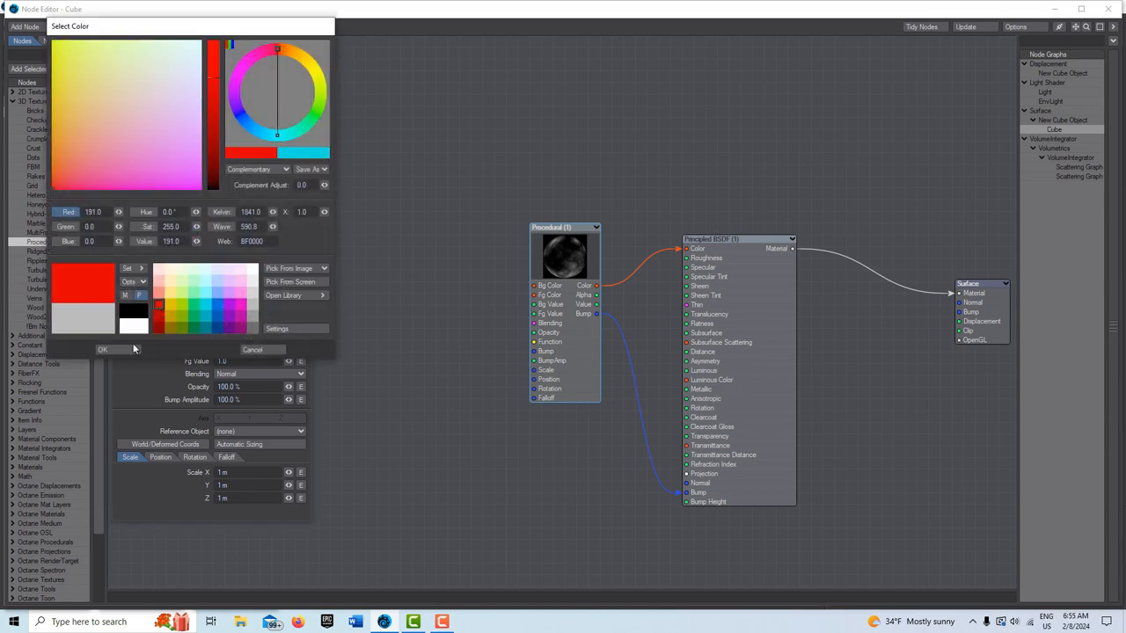
click(102, 349)
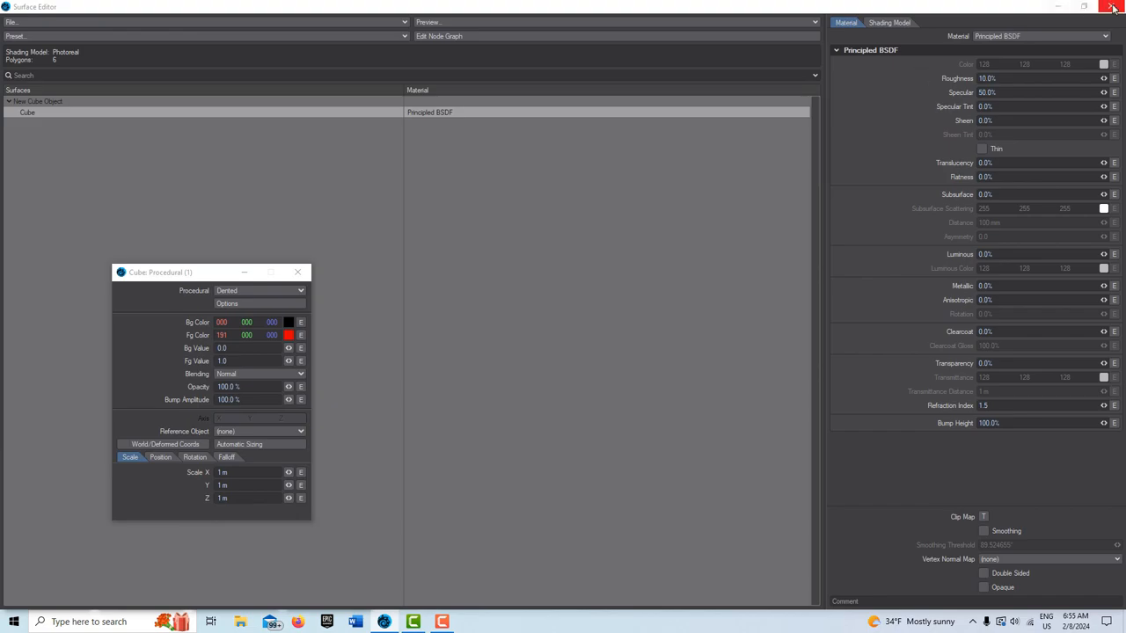
click(1112, 7)
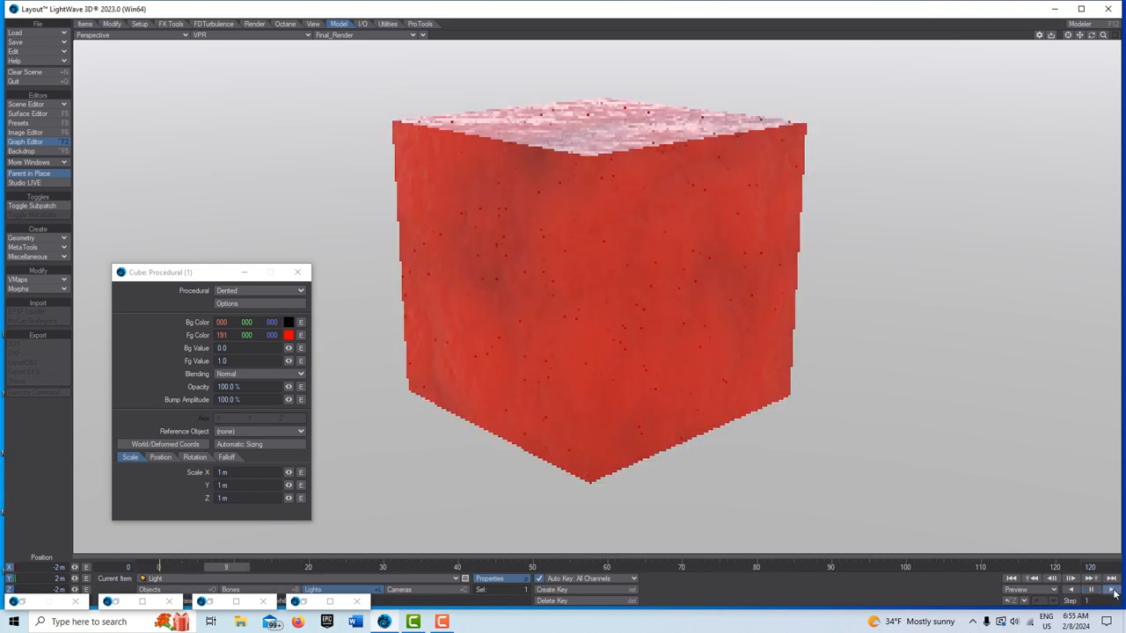
click(1112, 589)
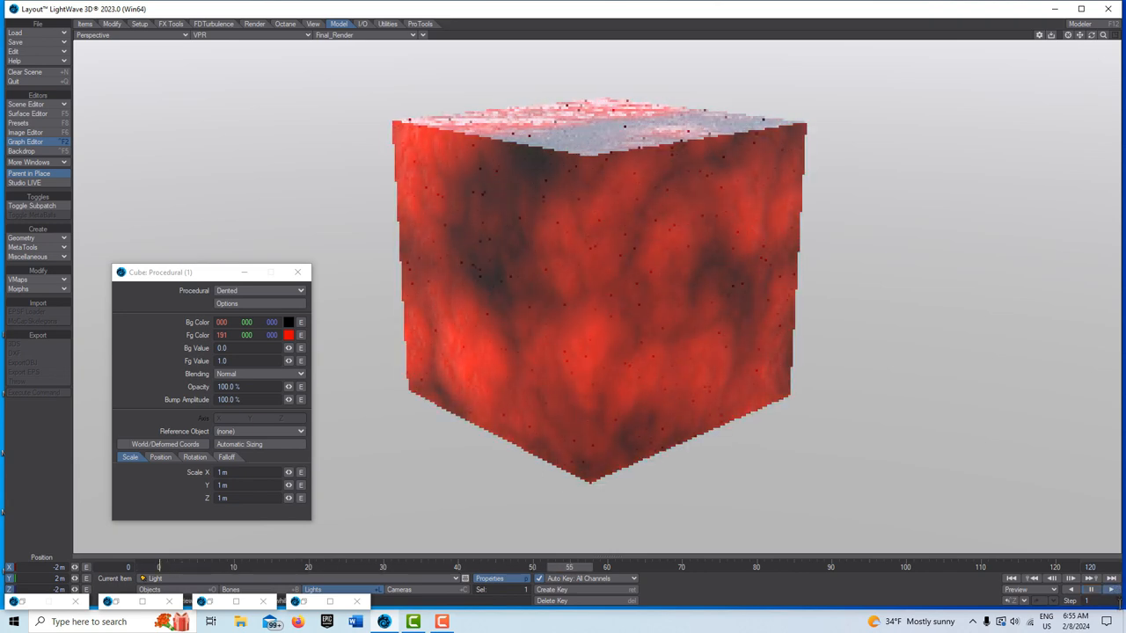